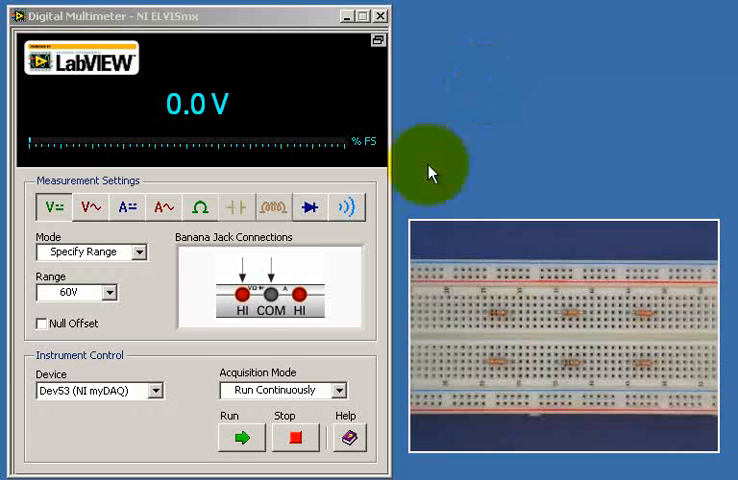
Step: Switch the multimeter to the Ω resistance function with Auto range mode
{"action": "left_click", "coordinate": [221, 207]}
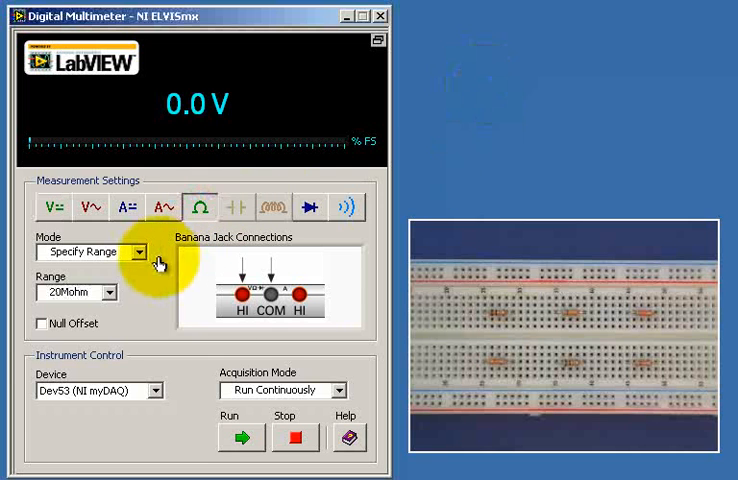
{"action": "left_click", "coordinate": [123, 251]}
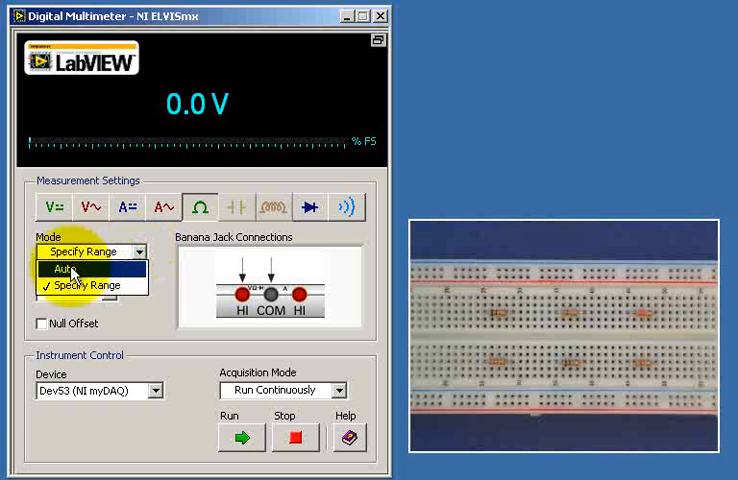
{"action": "left_click", "coordinate": [72, 270]}
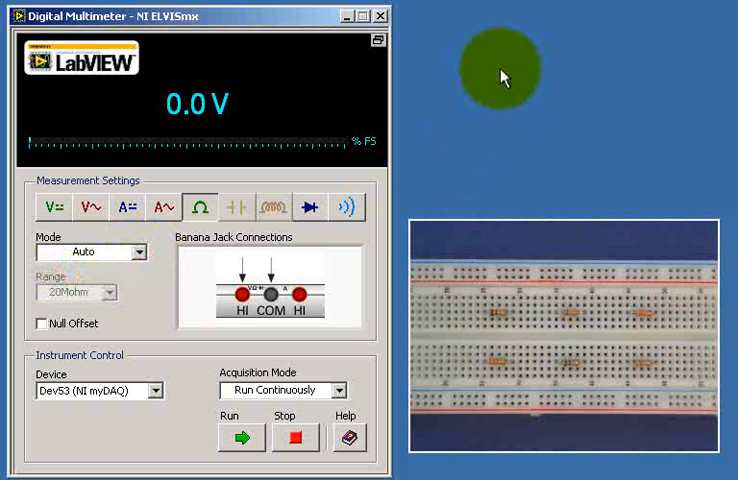